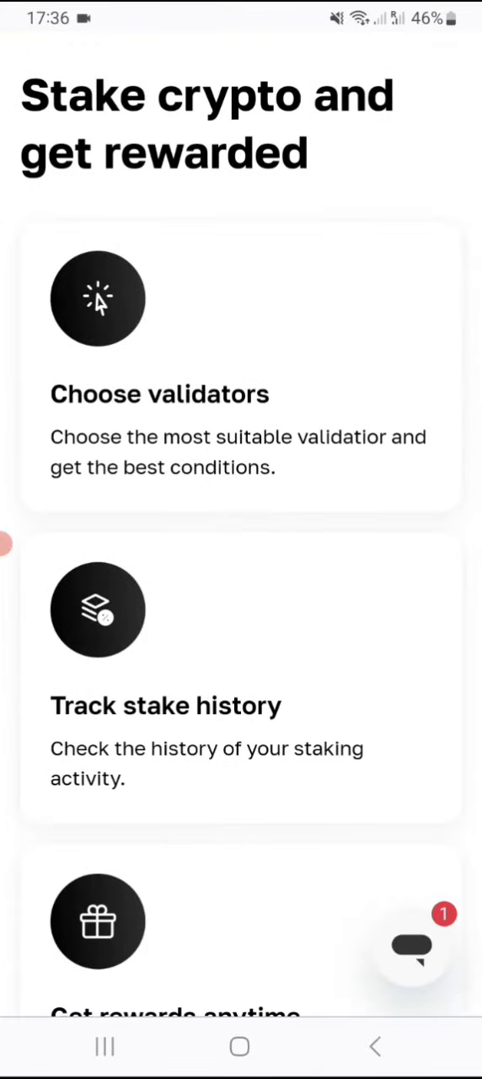
{"action": "scroll", "scroll_direction": "down", "scroll_amount": 3}
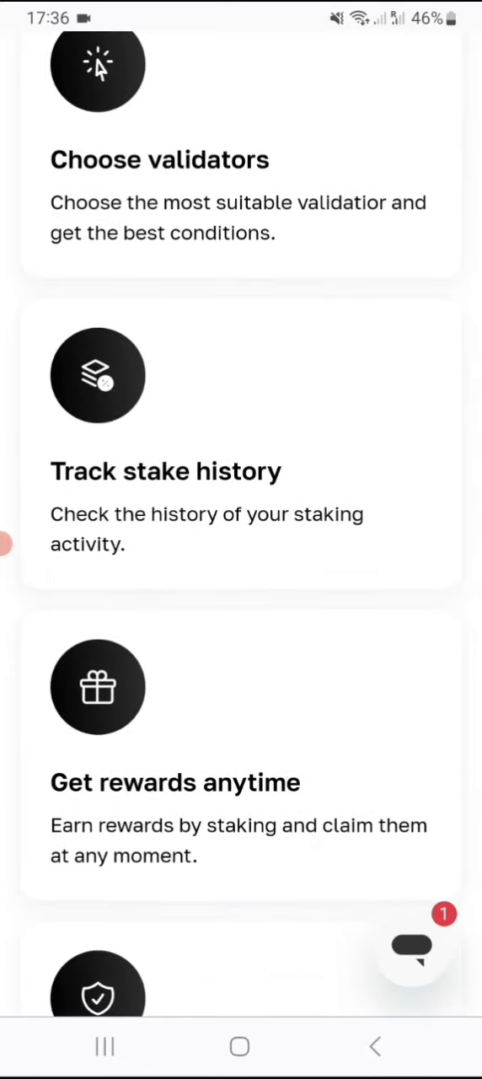
{"action": "scroll", "scroll_direction": "down", "scroll_amount": 3}
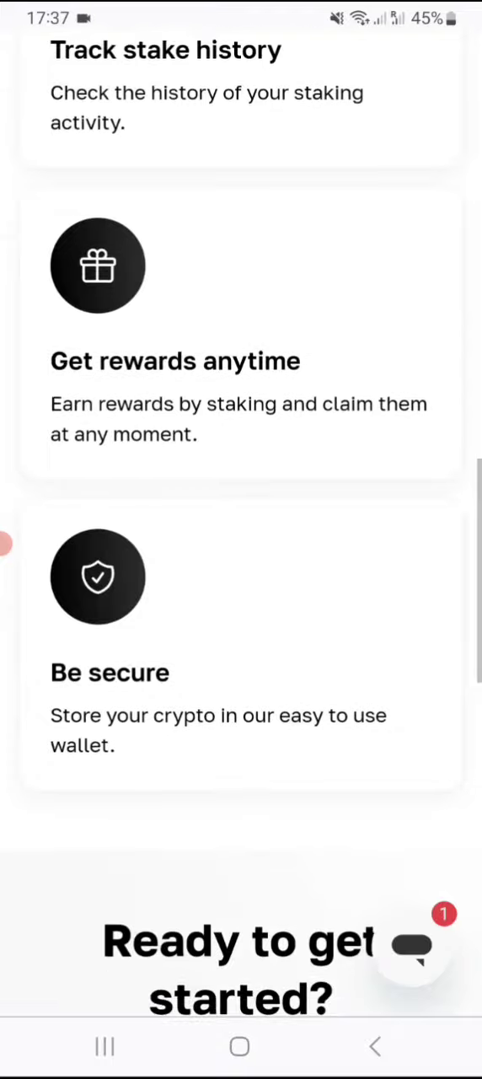
{"action": "scroll", "scroll_direction": "down", "scroll_amount": 3}
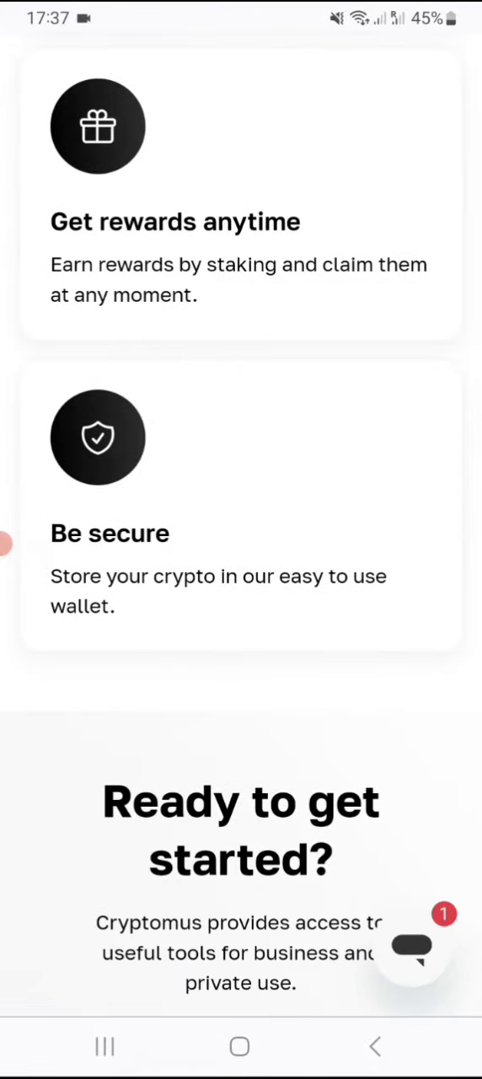
{"action": "scroll", "scroll_direction": "down", "scroll_amount": 3}
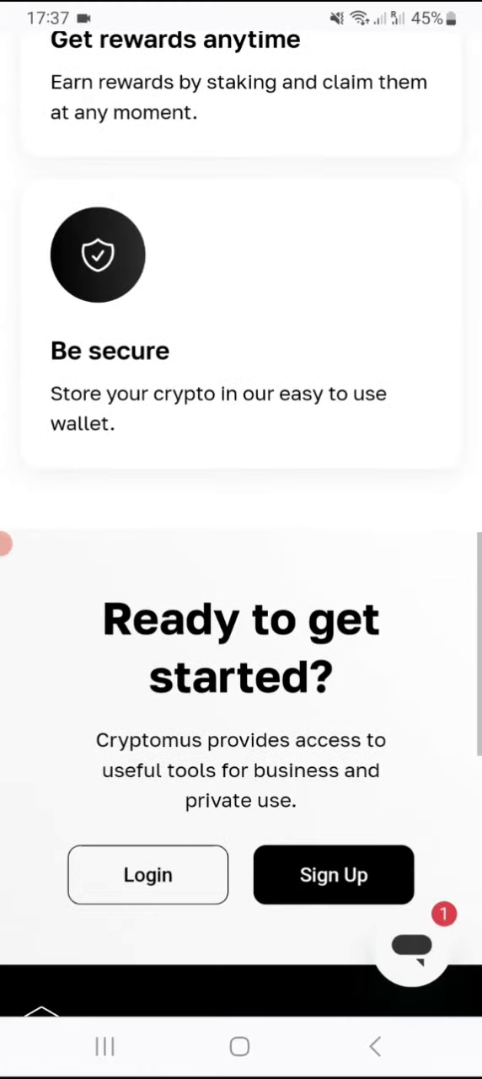
{"action": "scroll", "scroll_direction": "down", "scroll_amount": 3}
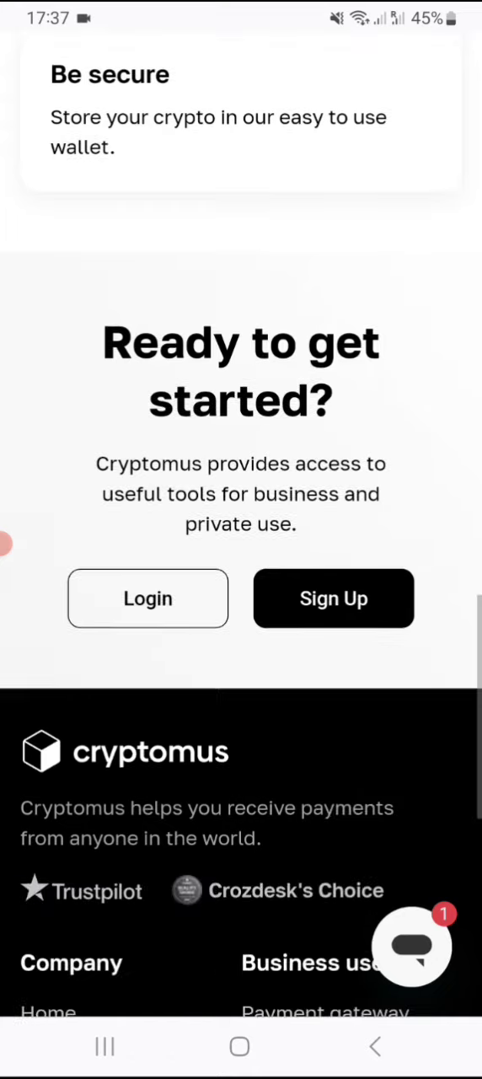
{"action": "scroll", "scroll_direction": "down", "scroll_amount": 3}
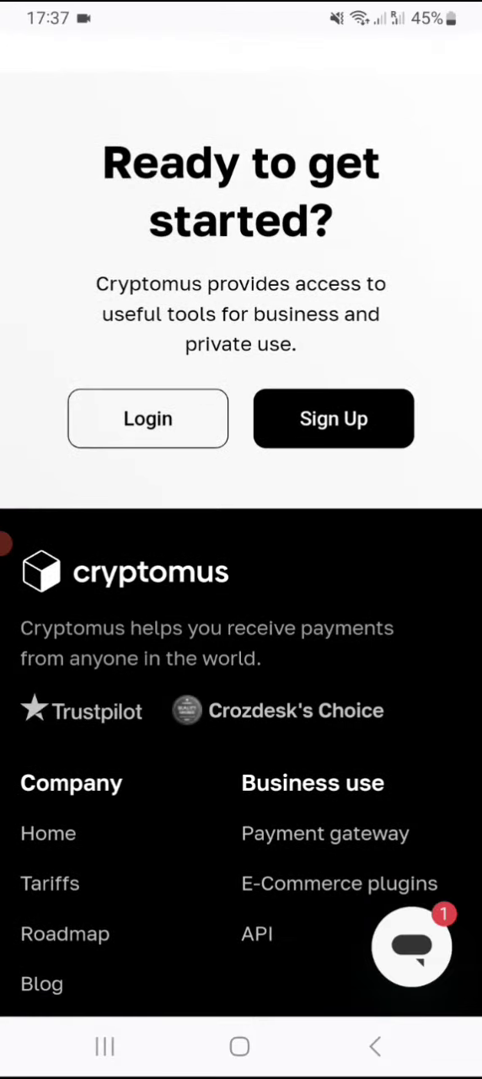
{"action": "scroll", "scroll_direction": "down", "scroll_amount": 3}
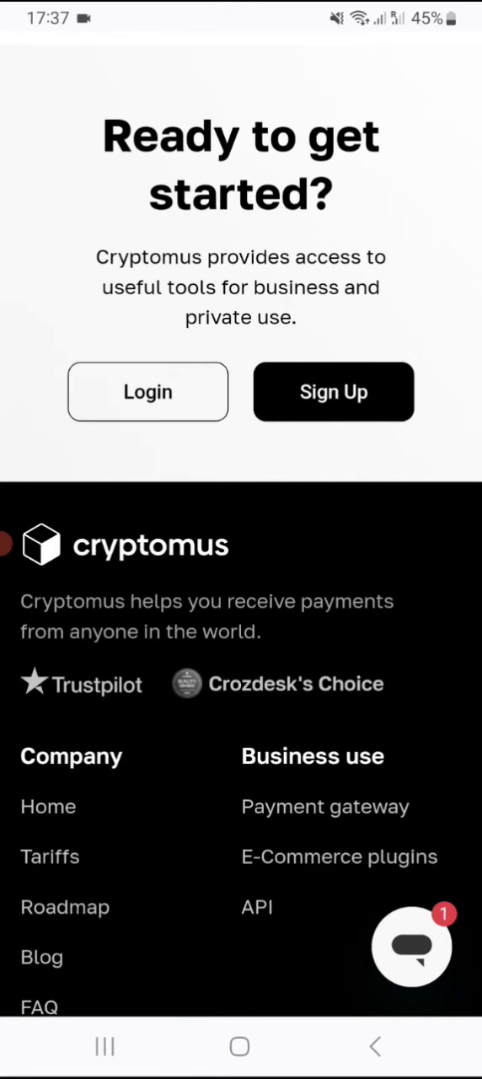
{"action": "scroll", "scroll_direction": "down", "scroll_amount": 3}
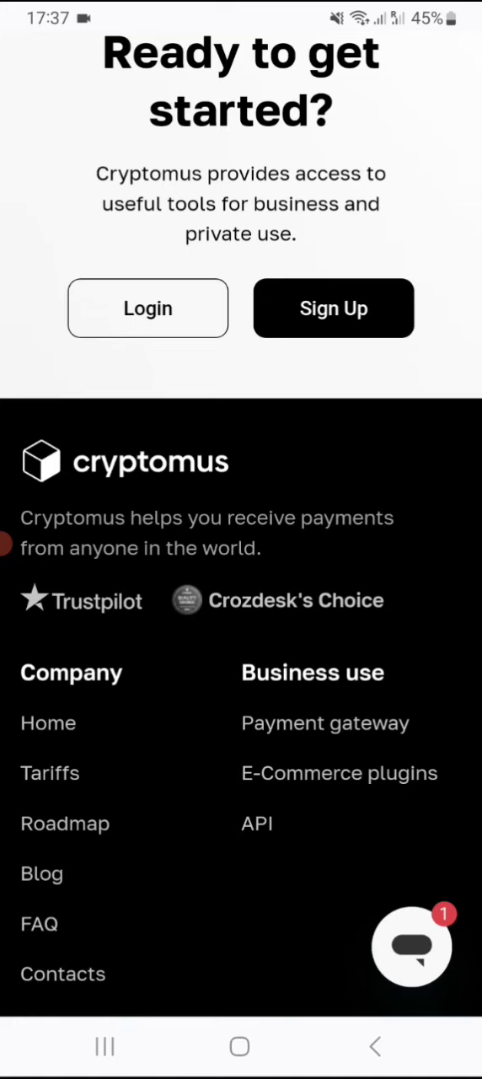
{"action": "scroll", "scroll_direction": "down", "scroll_amount": 3}
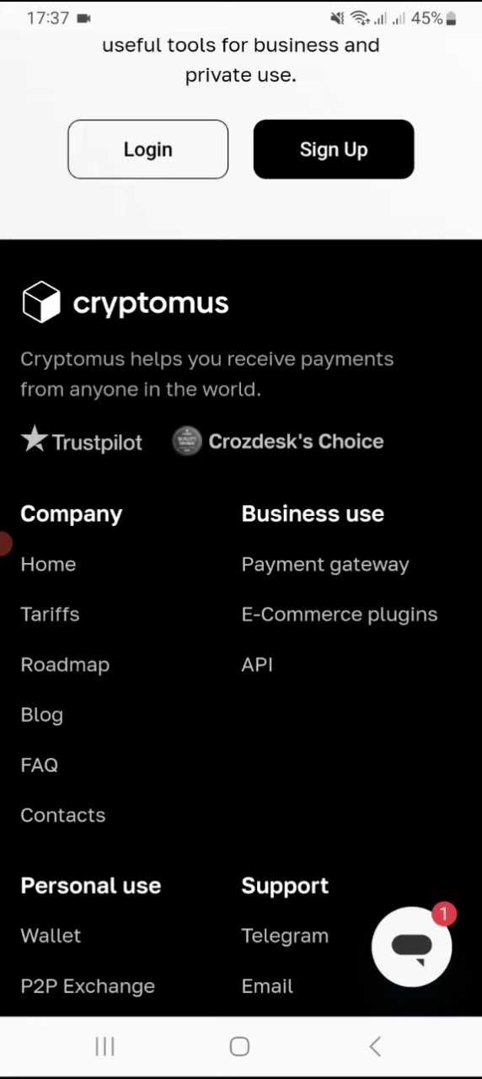
{"action": "scroll", "scroll_direction": "down", "scroll_amount": 3}
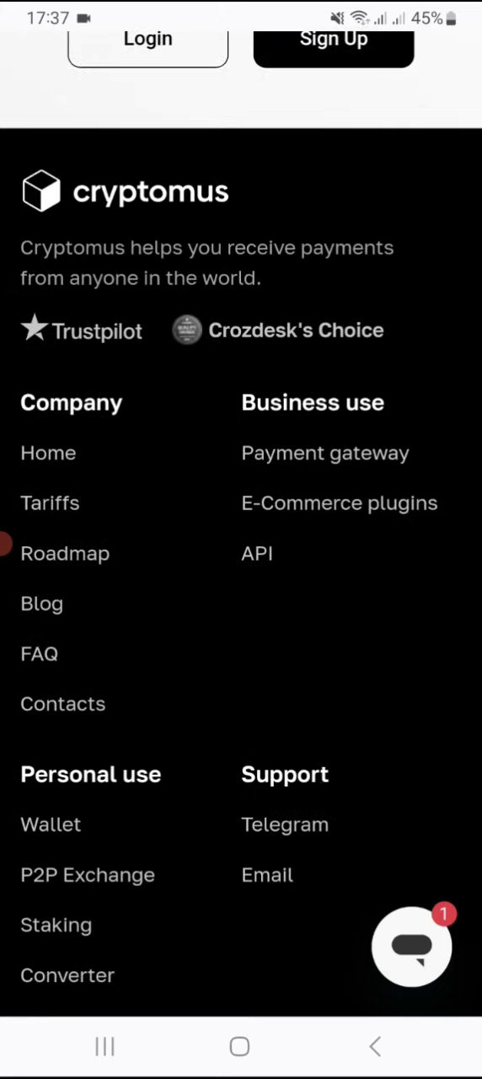